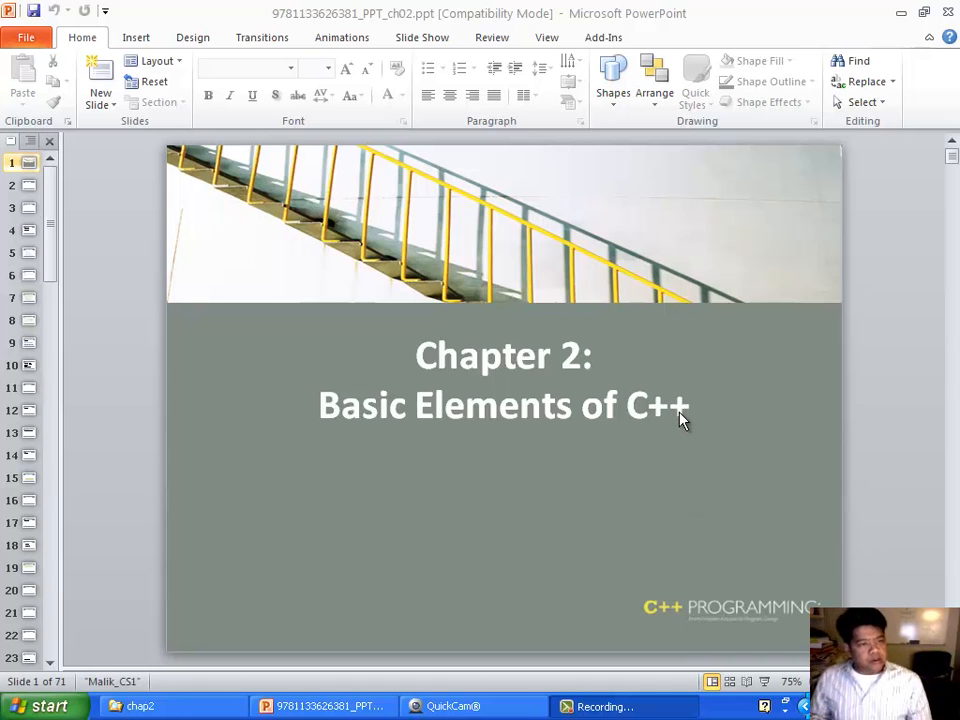
mouse_move(37, 192)
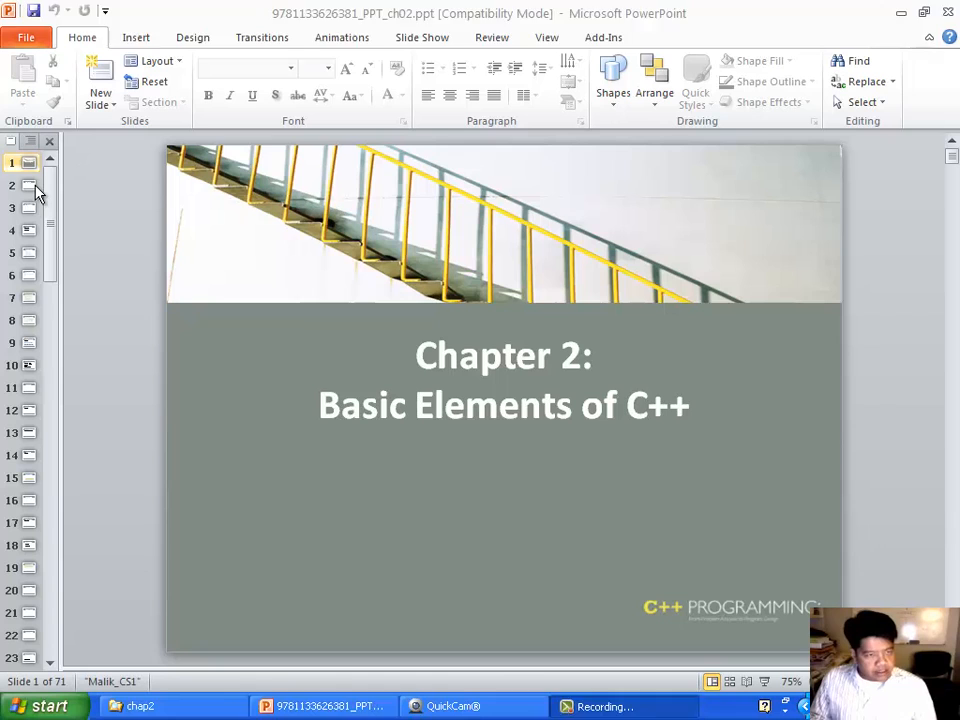
Jump from the Chapter 2 title slide to slide 3, Objectives (cont'd.).
left_click(29, 208)
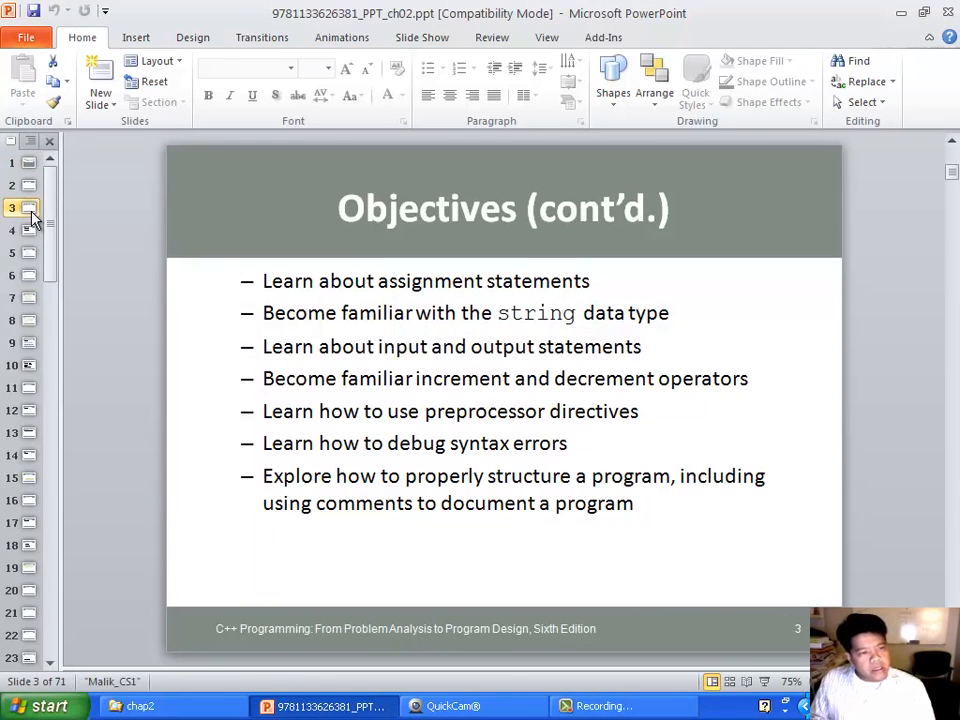
Show slide 4, the Introduction defining computer program and programming.
left_click(30, 252)
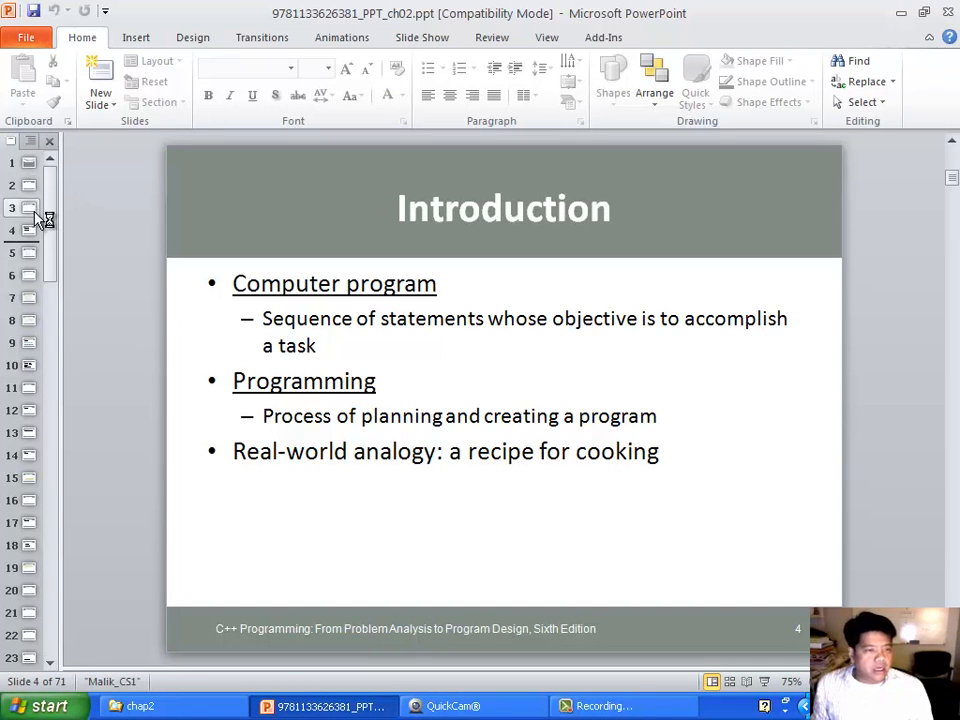
mouse_move(35, 258)
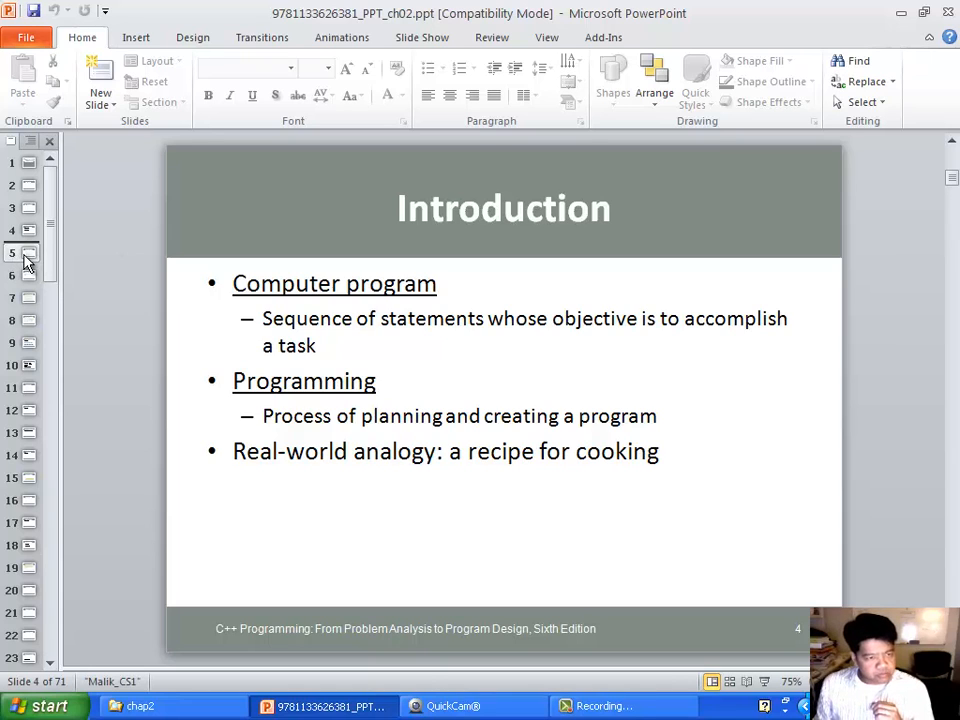
Display slide 5 with the rectangle perimeter and area sample program.
left_click(28, 252)
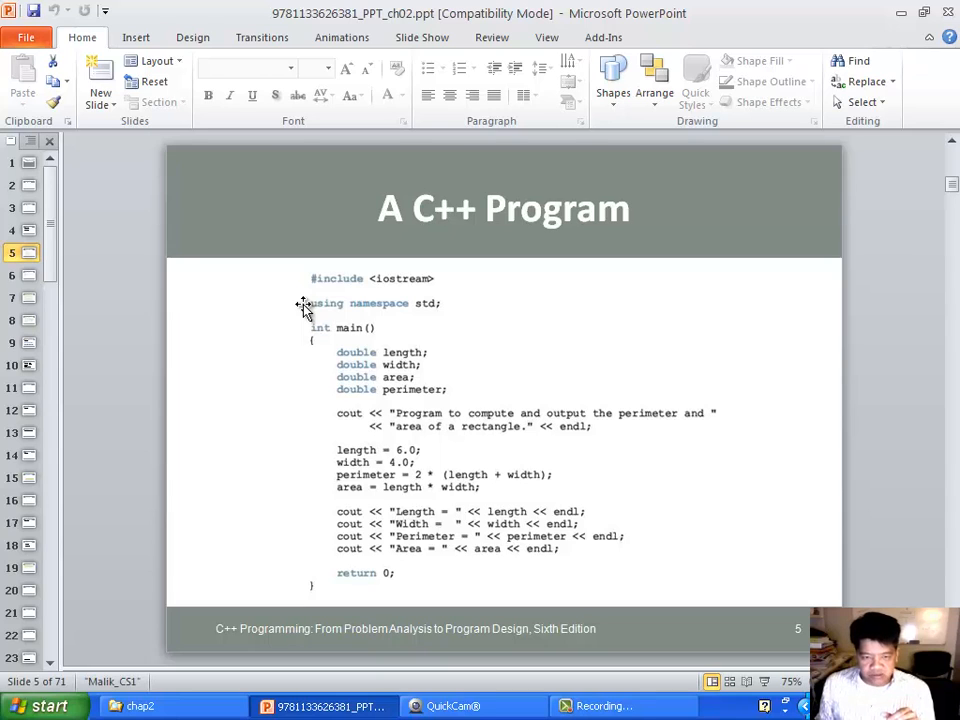
mouse_move(390, 435)
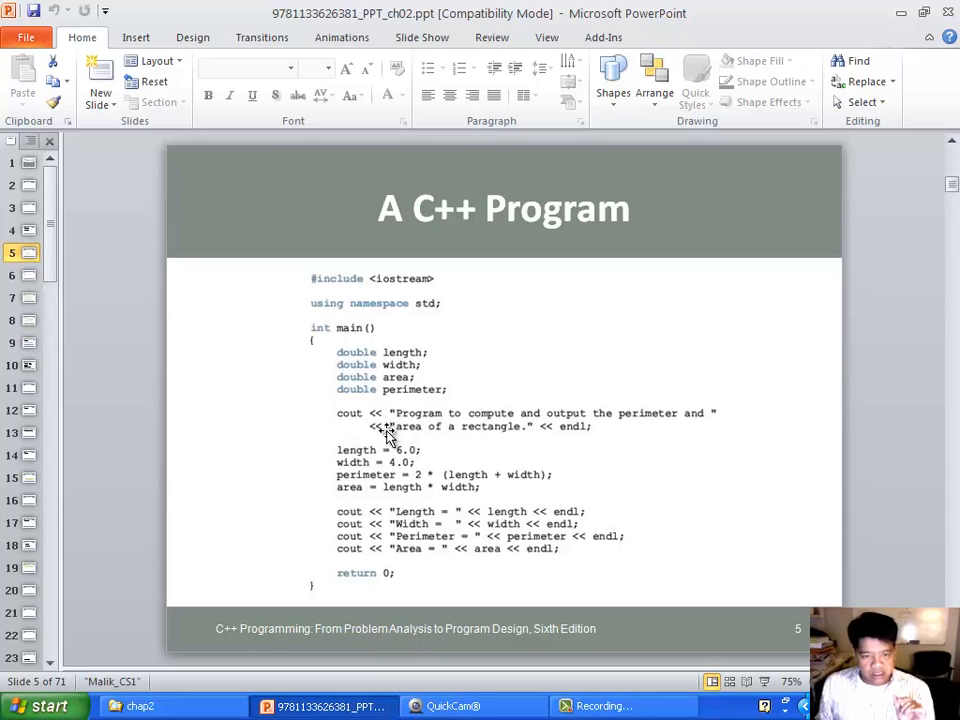
mouse_move(425, 425)
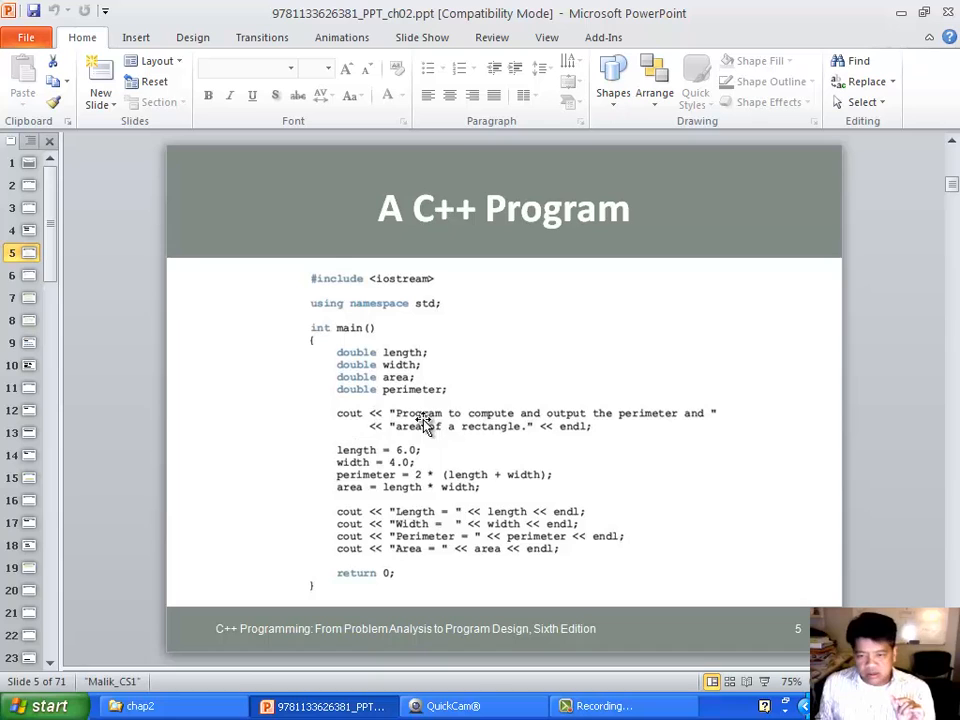
mouse_move(410, 458)
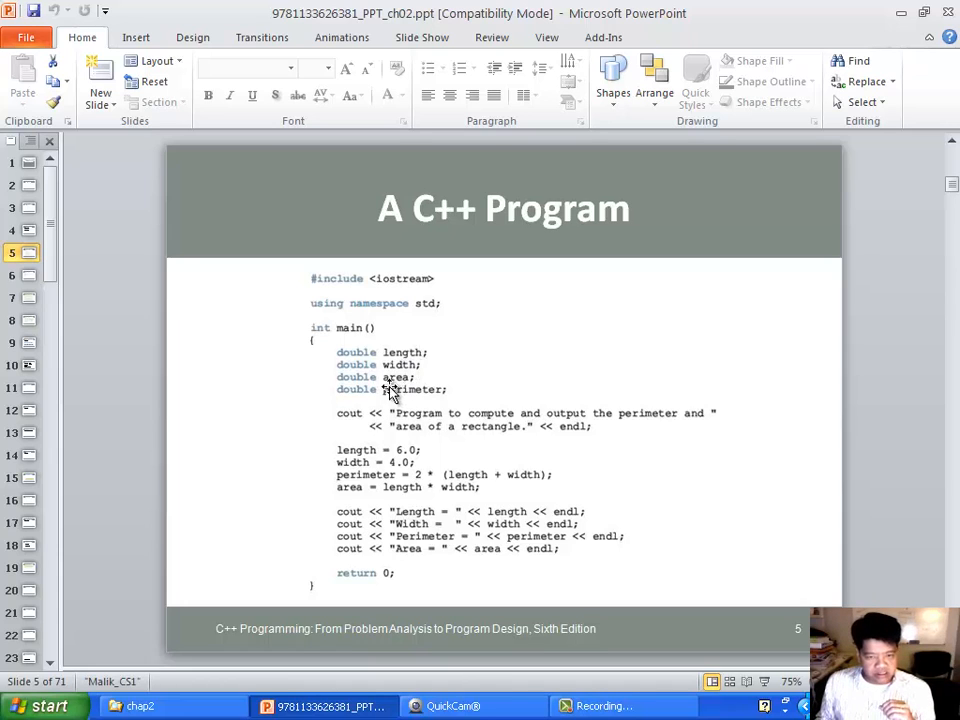
mouse_move(393, 338)
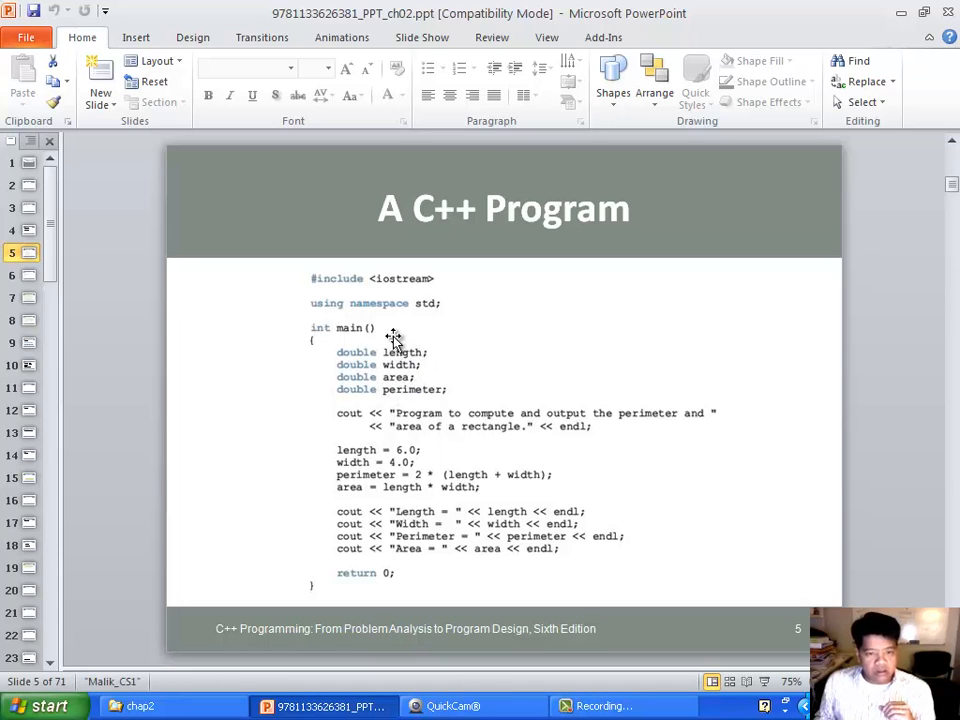
mouse_move(403, 351)
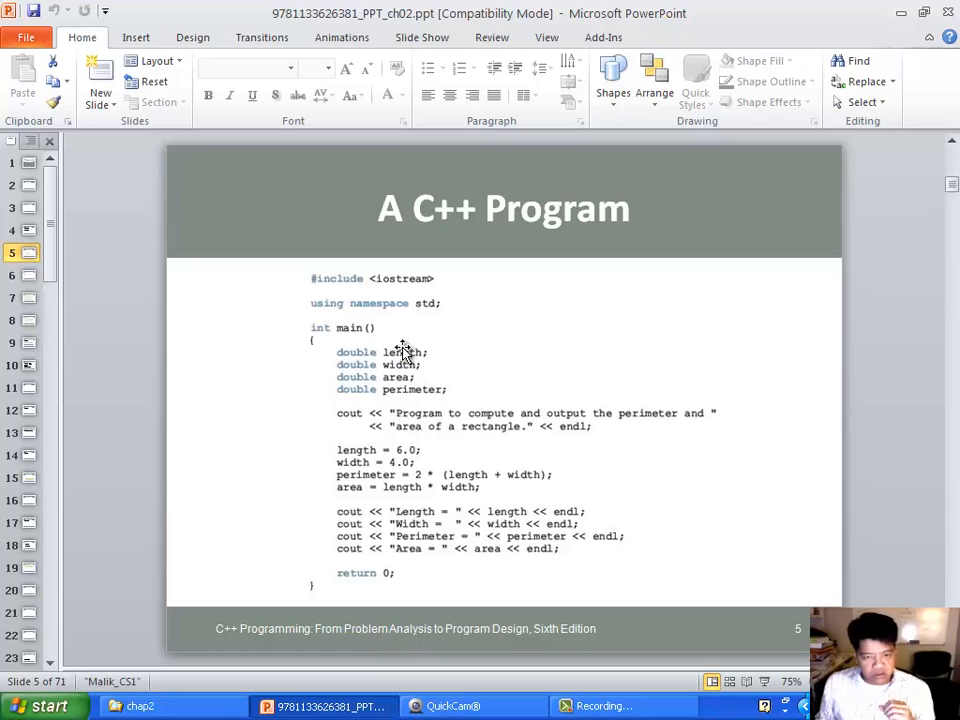
mouse_move(375, 405)
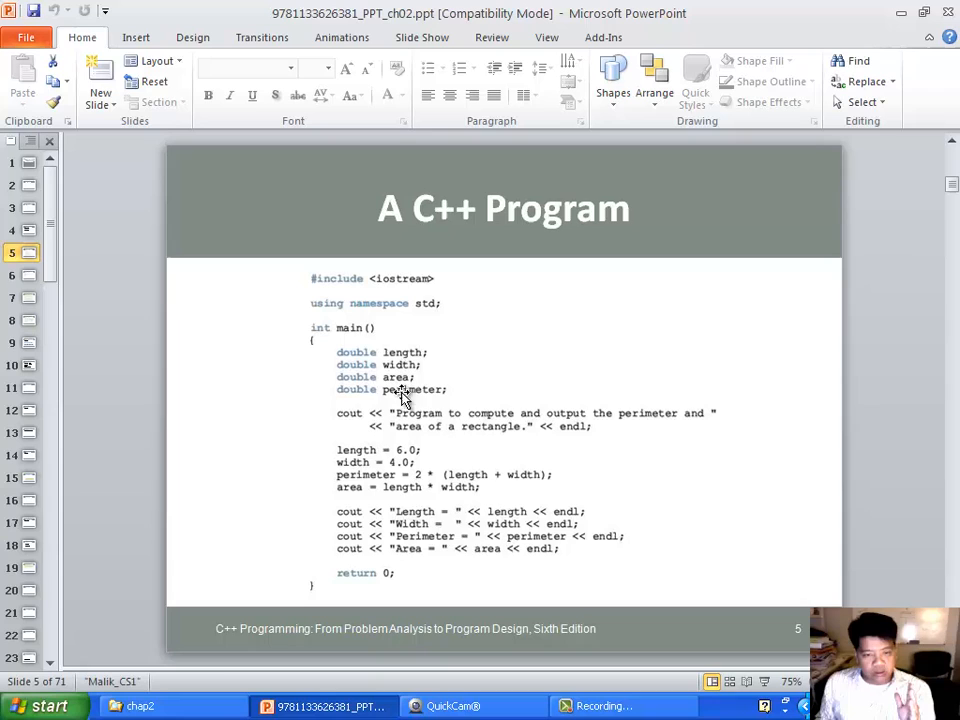
mouse_move(395, 440)
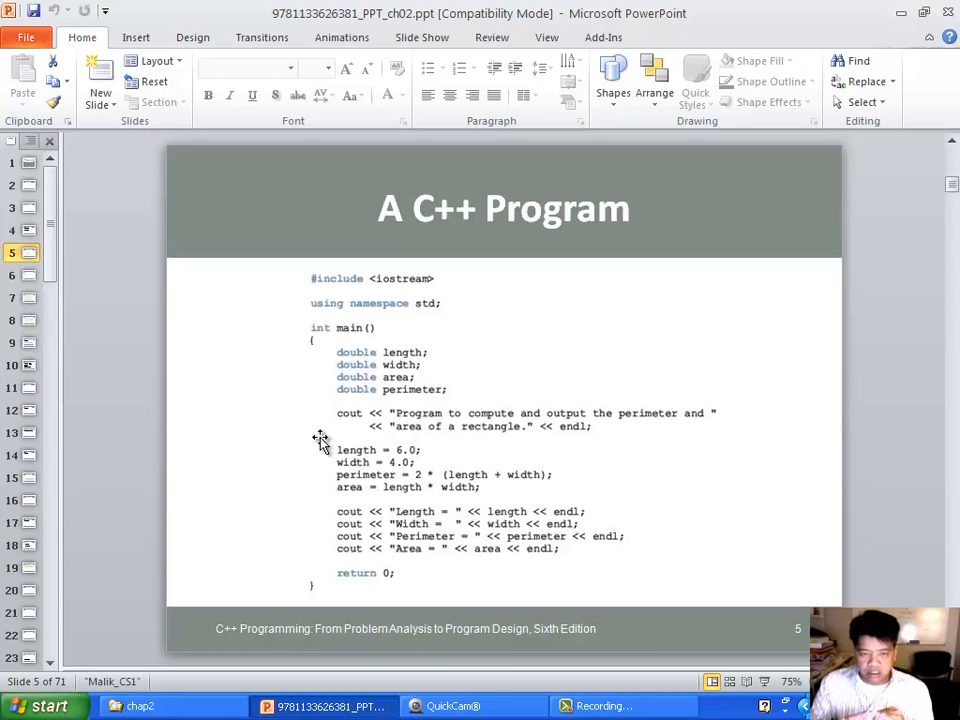
mouse_move(410, 363)
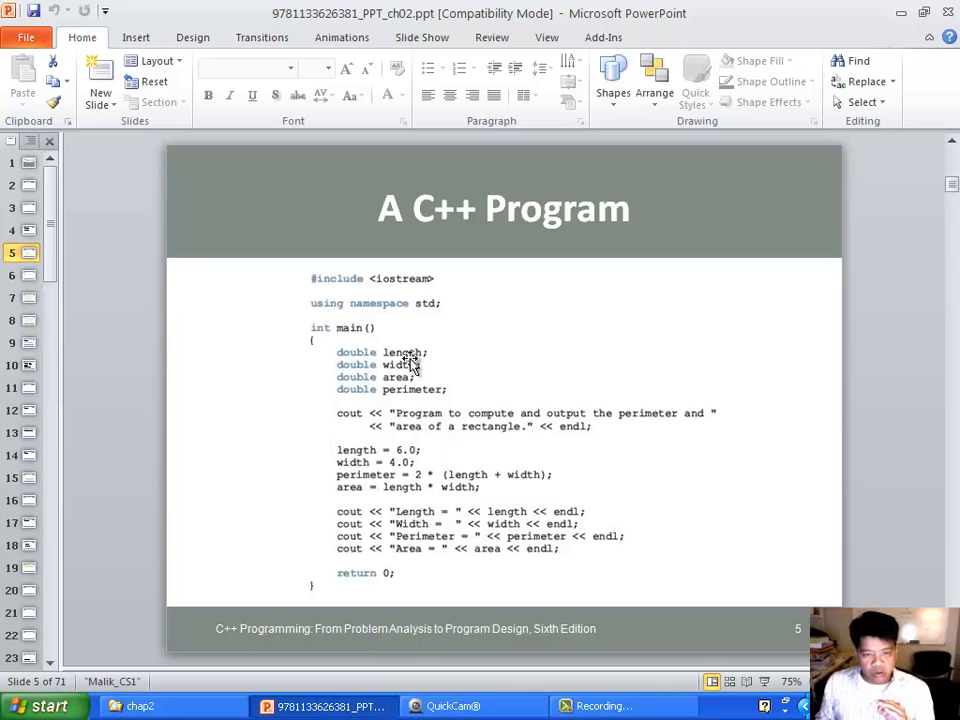
mouse_move(410, 398)
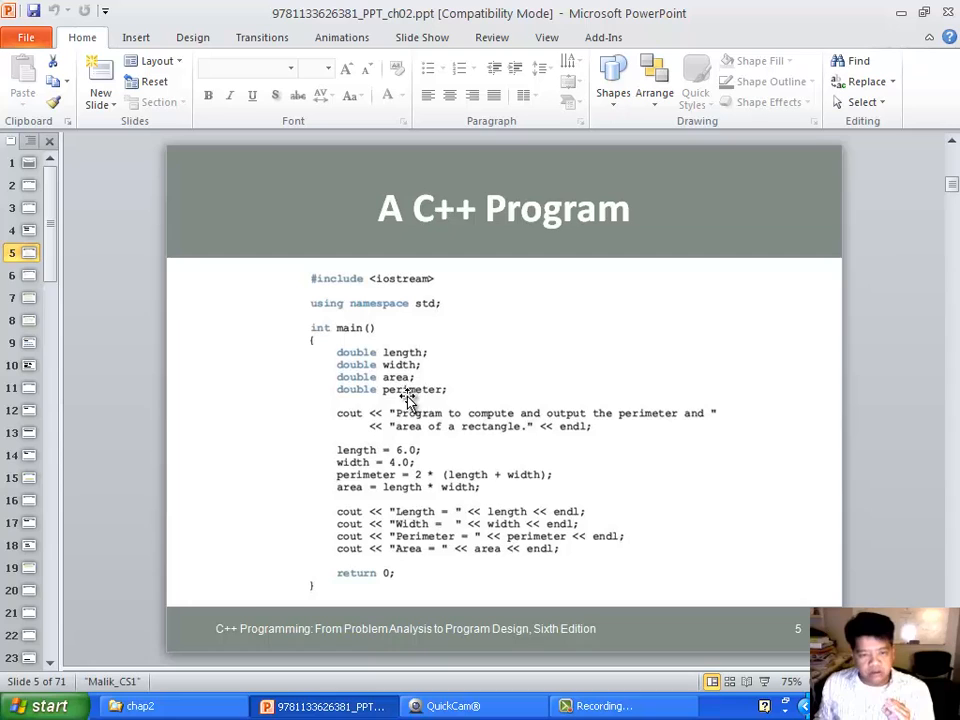
mouse_move(395, 455)
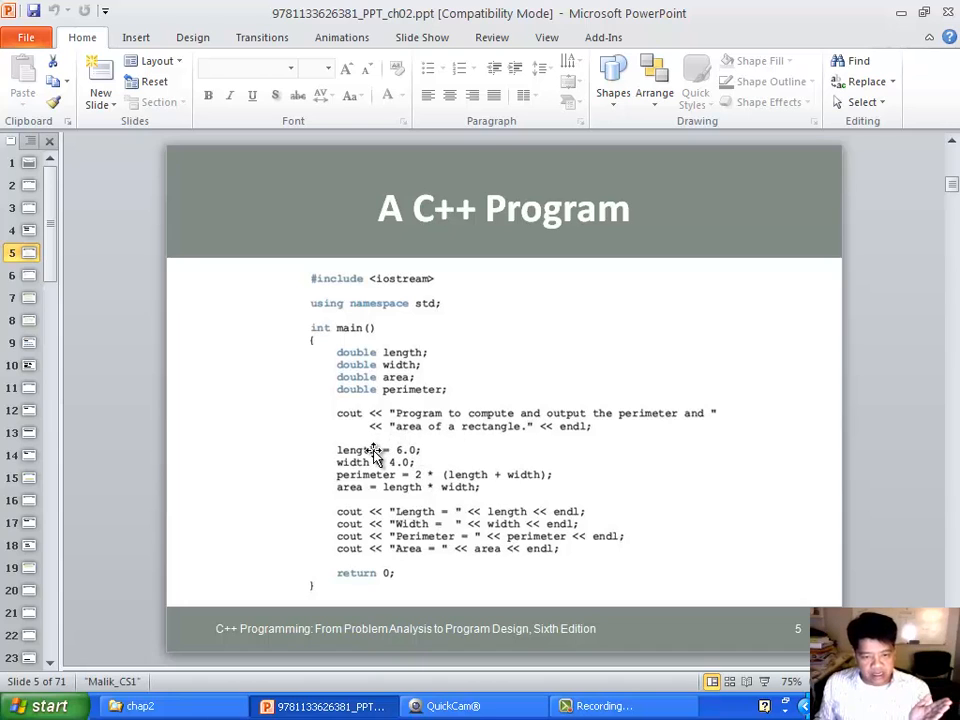
mouse_move(470, 488)
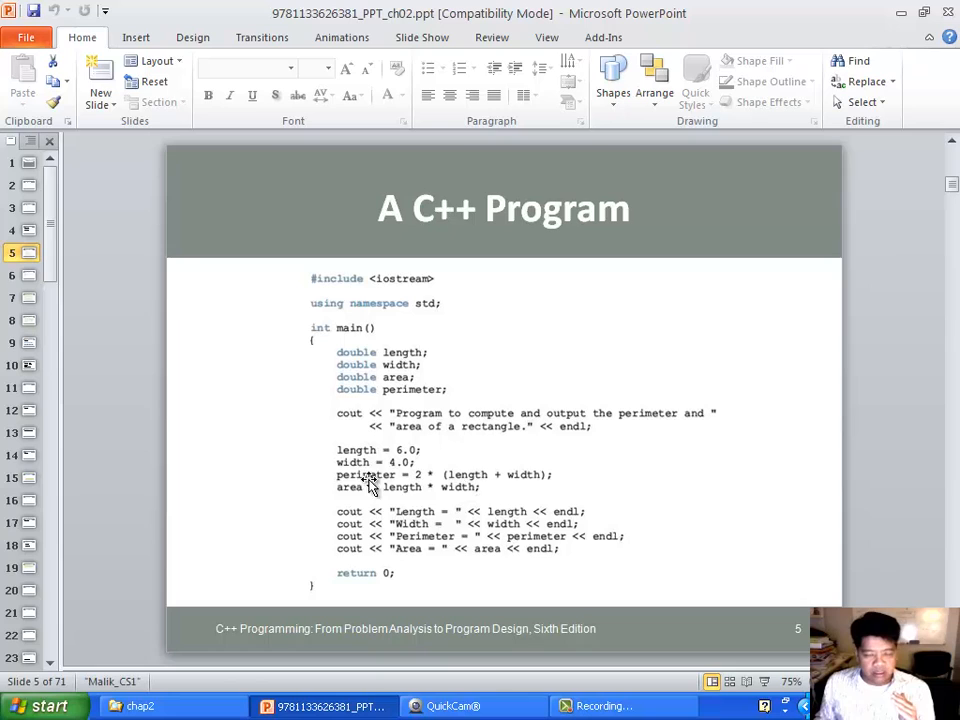
mouse_move(365, 487)
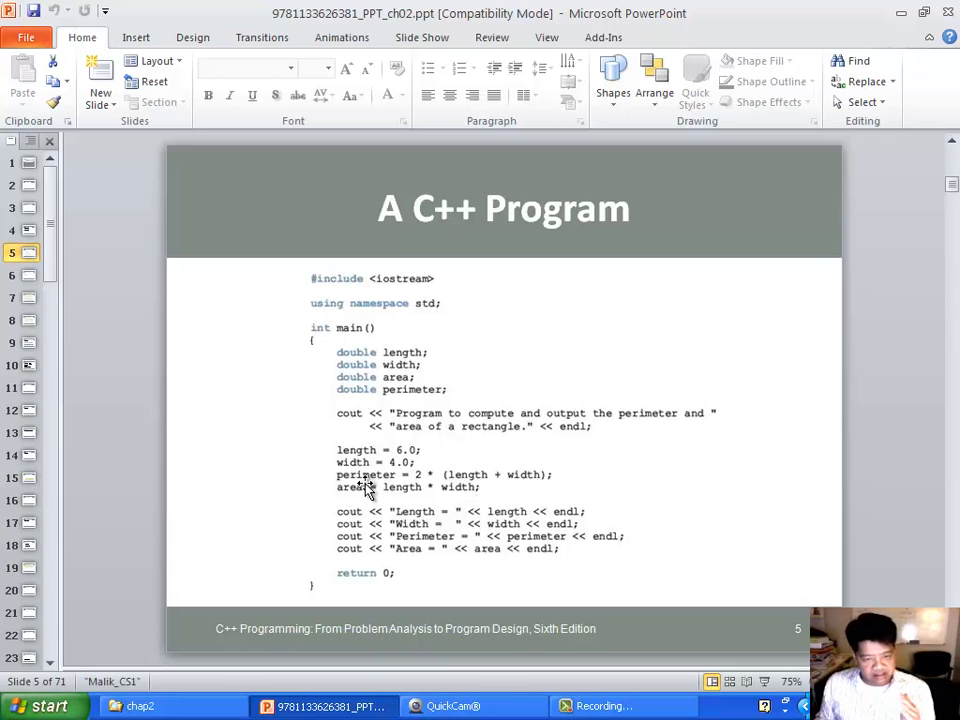
mouse_move(420, 396)
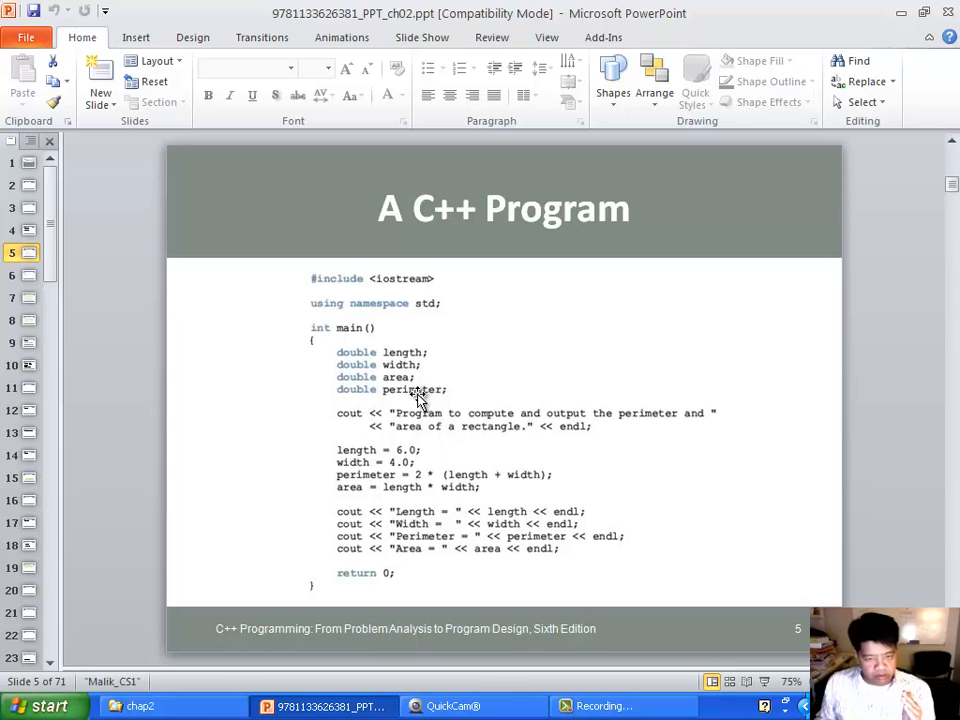
mouse_move(380, 430)
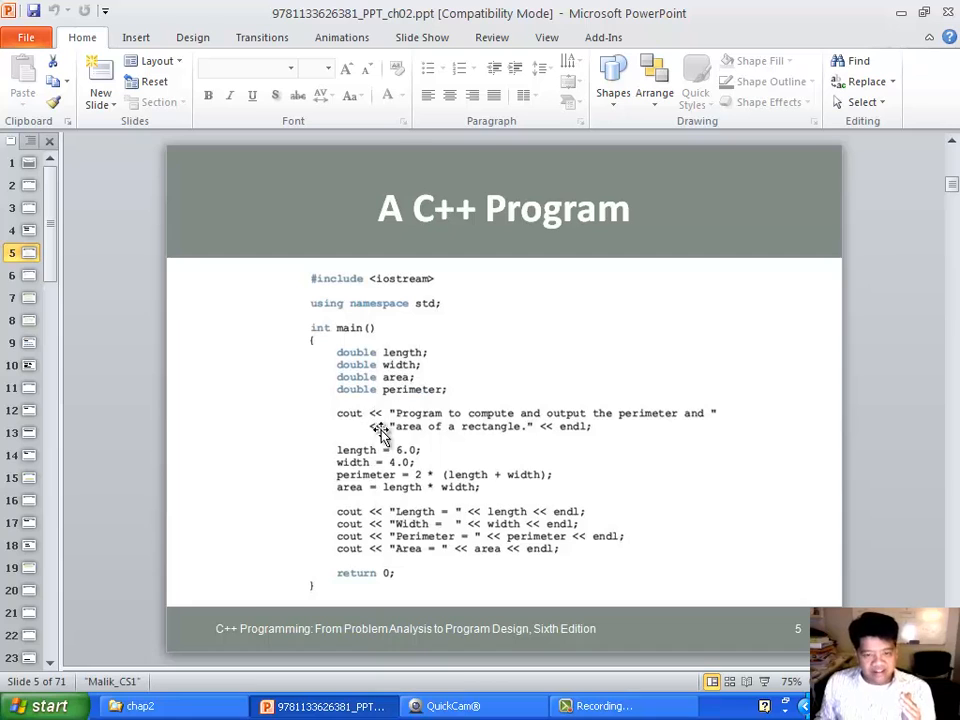
mouse_move(387, 487)
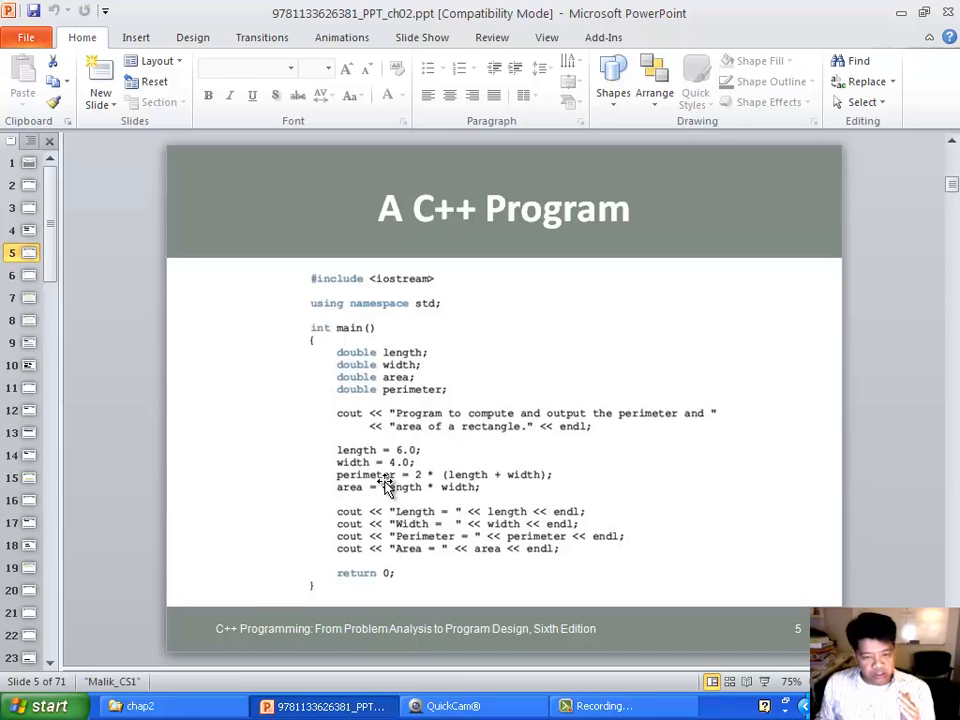
mouse_move(448, 560)
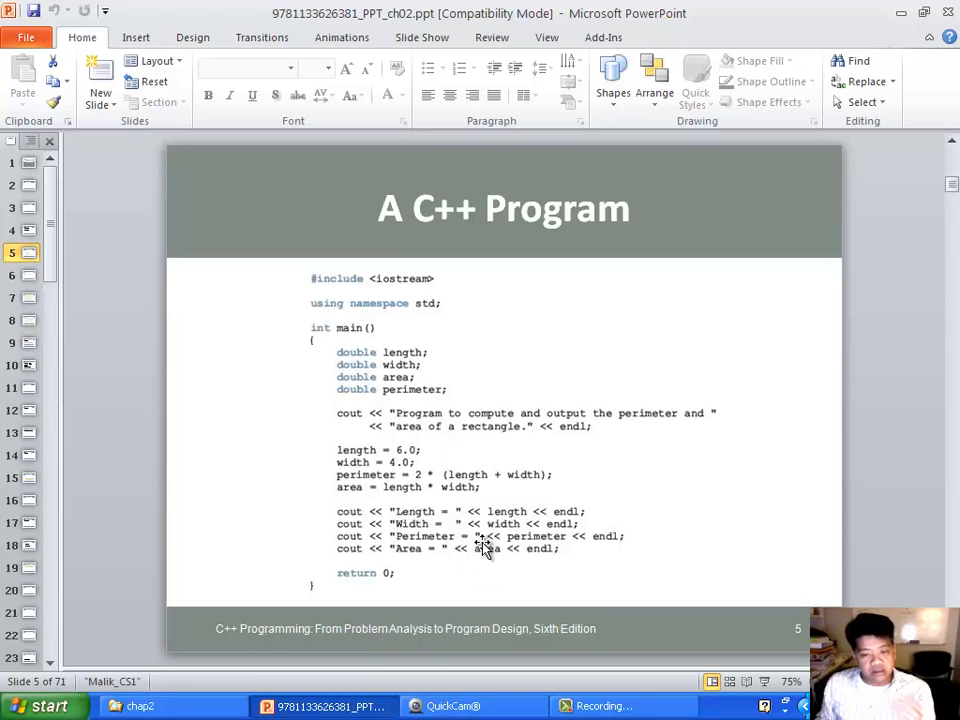
mouse_move(437, 350)
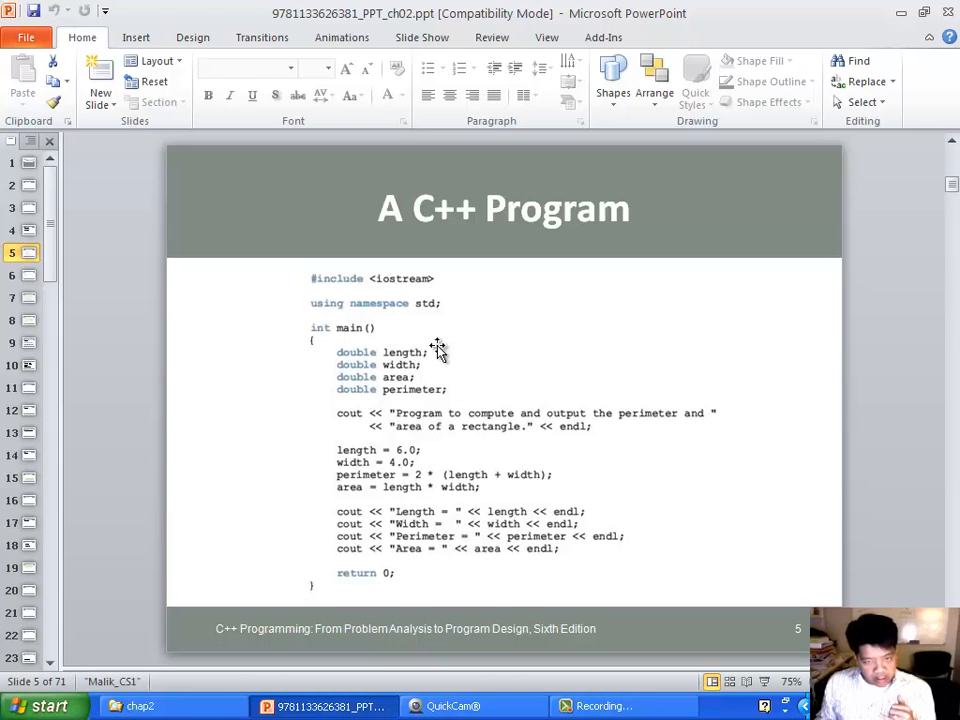
mouse_move(448, 412)
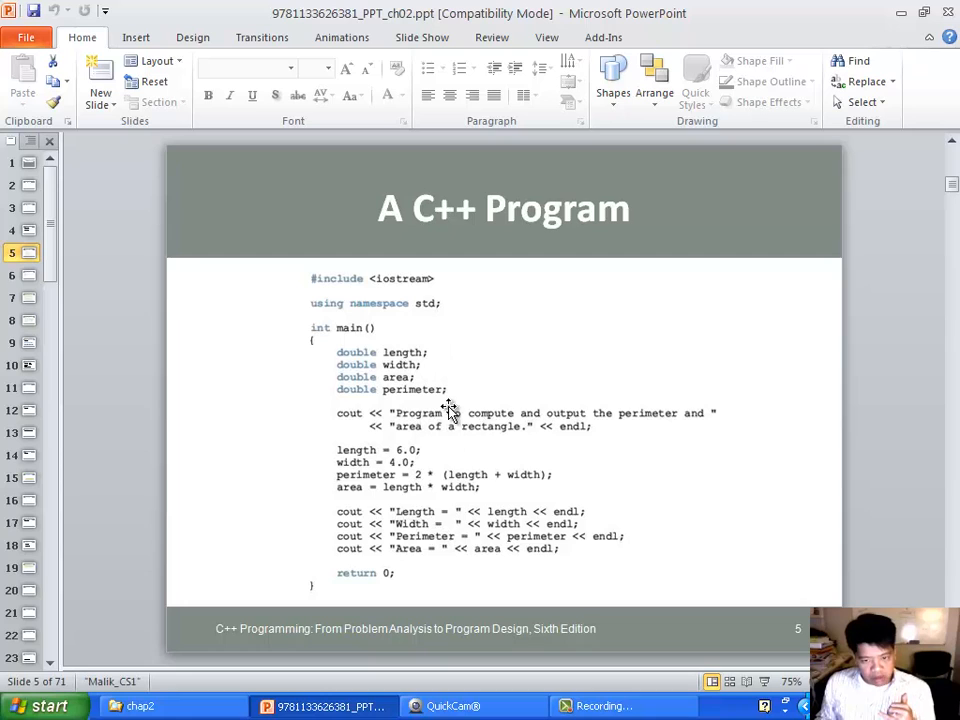
mouse_move(468, 440)
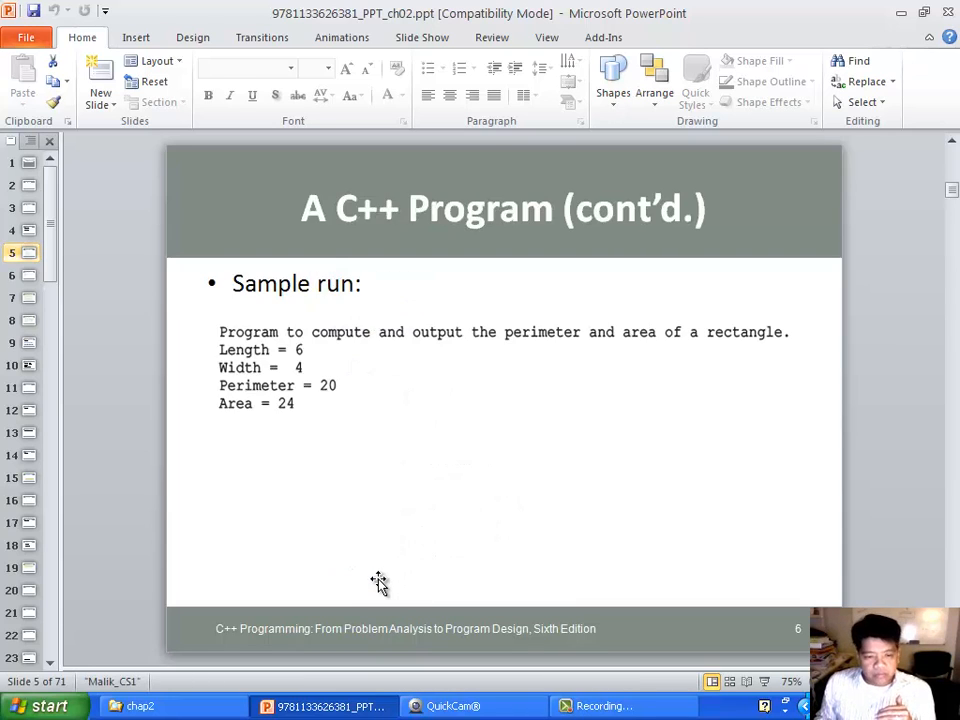
Show slide 6's sample run: length 6, width 4, perimeter 20, area 24.
left_click(28, 275)
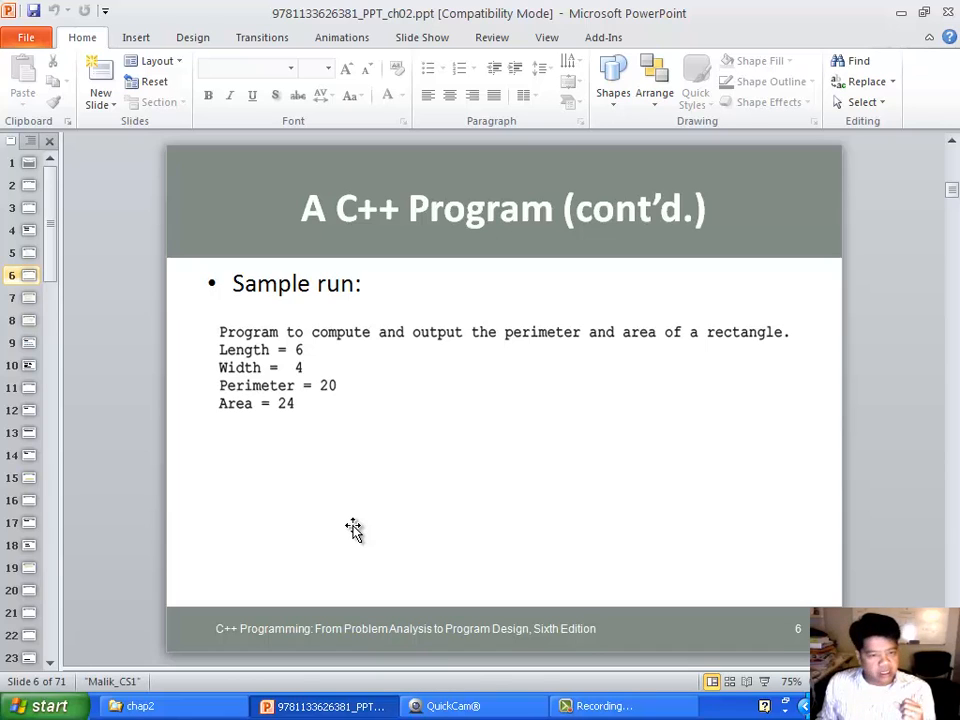
mouse_move(302, 388)
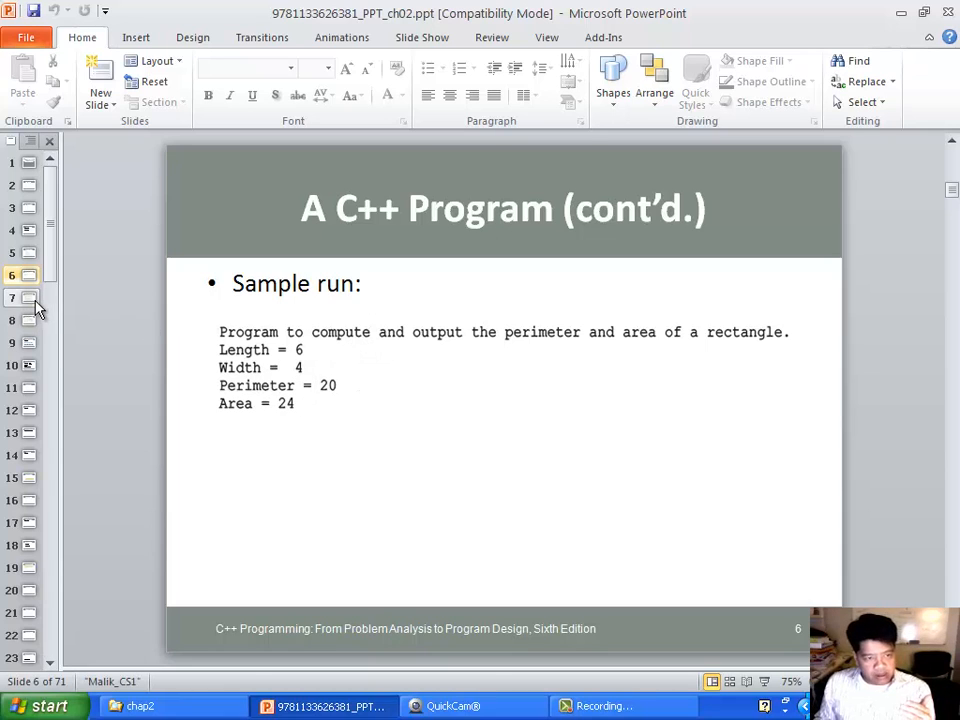
Display slide 7 with callouts for comments, variable declarations and assignment statements.
left_click(28, 297)
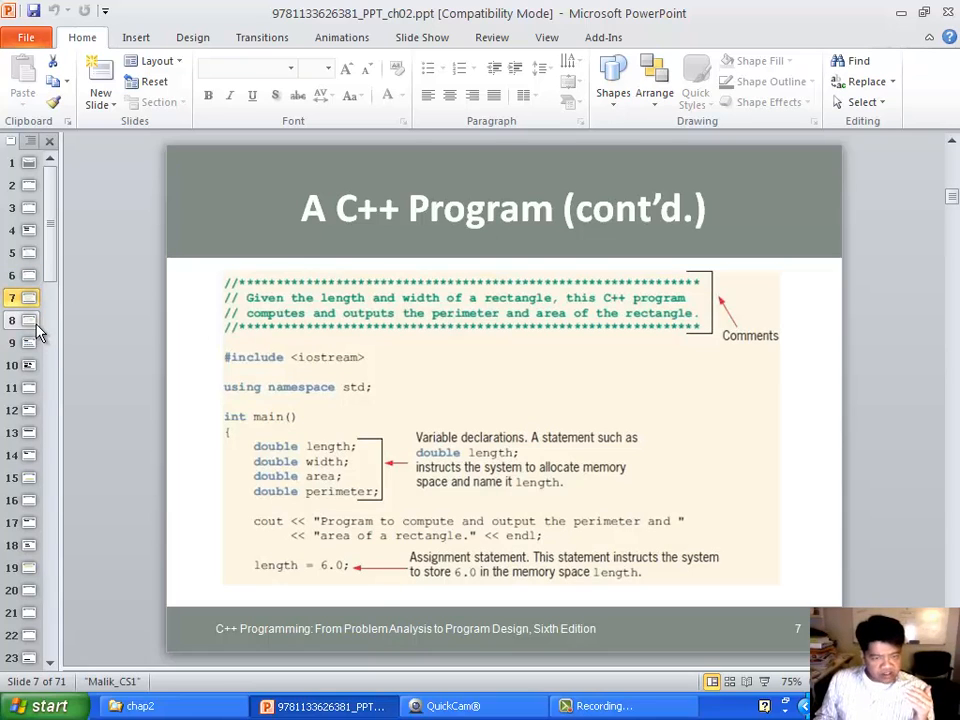